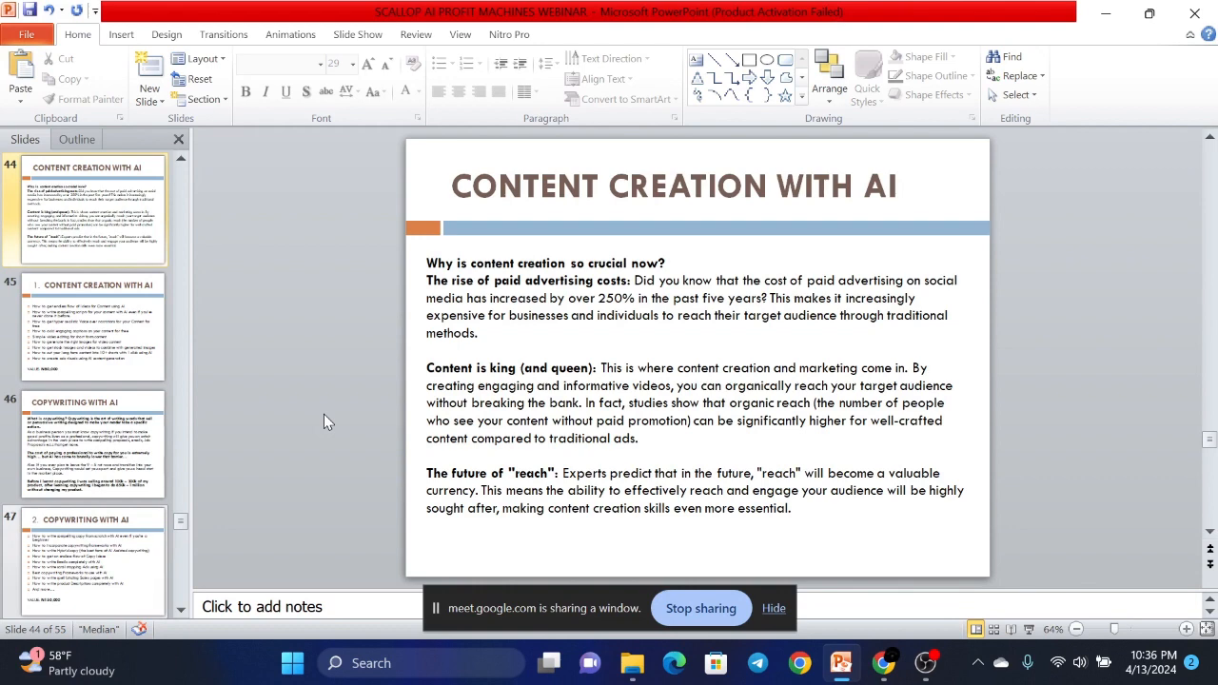
# - Display slide 45, the Content Creation with AI lessons valued at N80,000
pyautogui.click(91, 324)
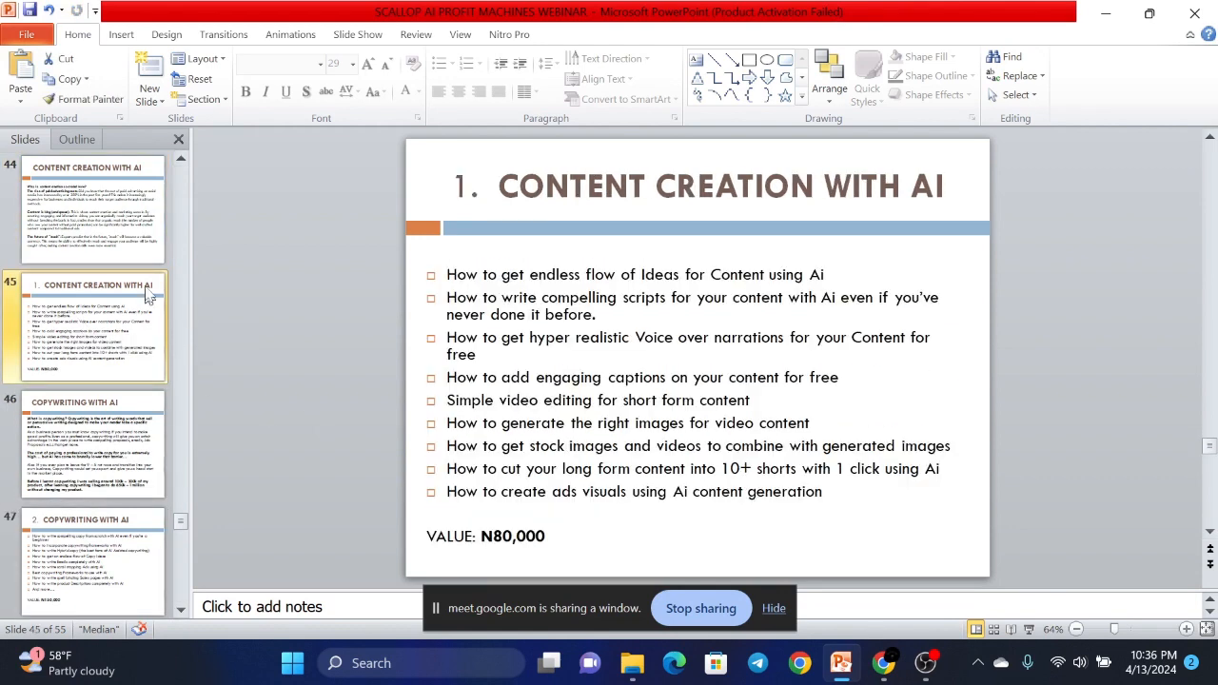
pyautogui.moveTo(260, 262)
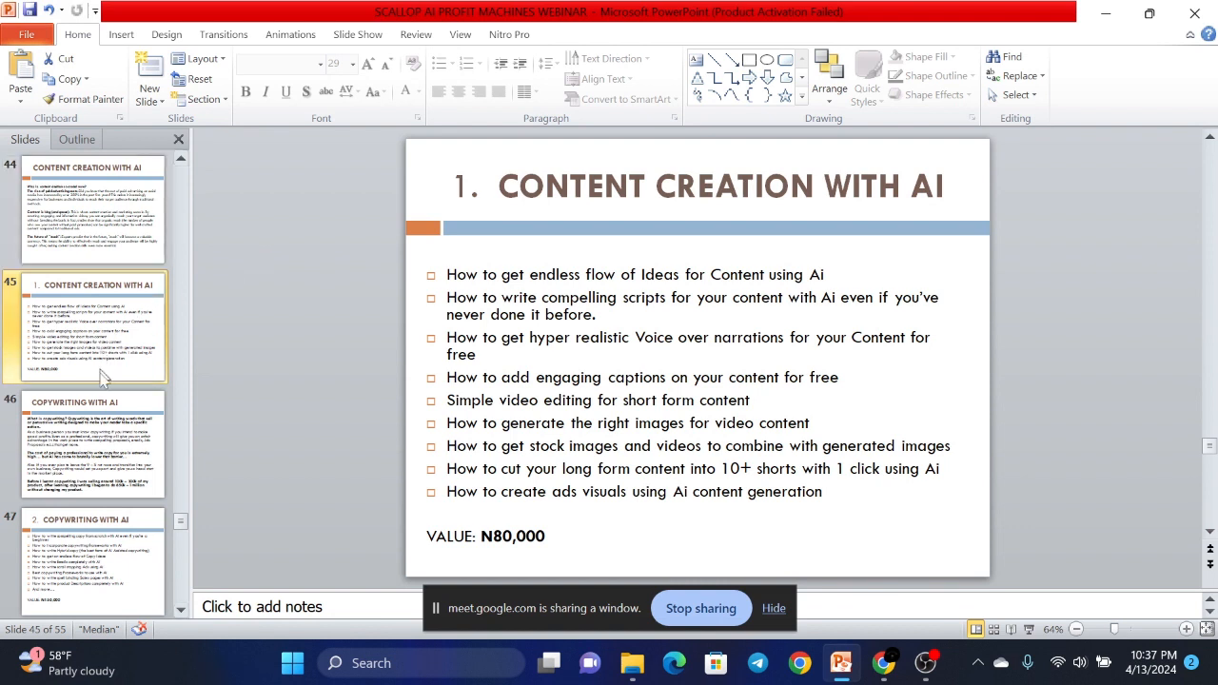
pyautogui.moveTo(103, 424)
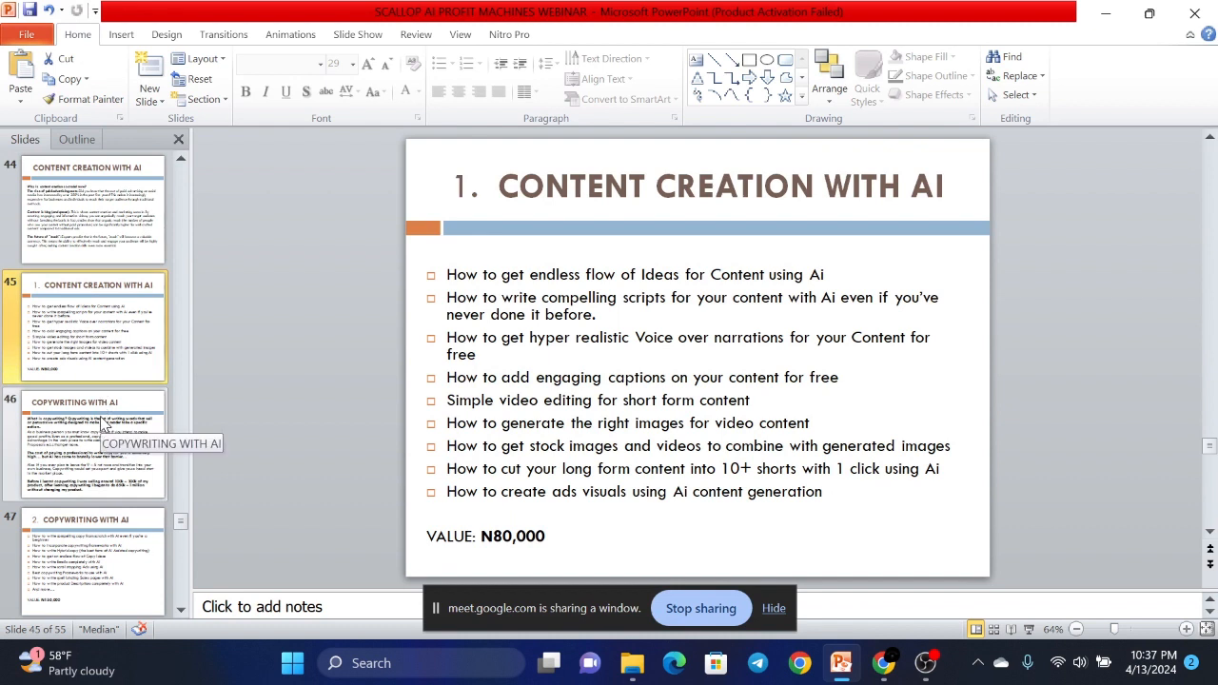
pyautogui.moveTo(516, 273)
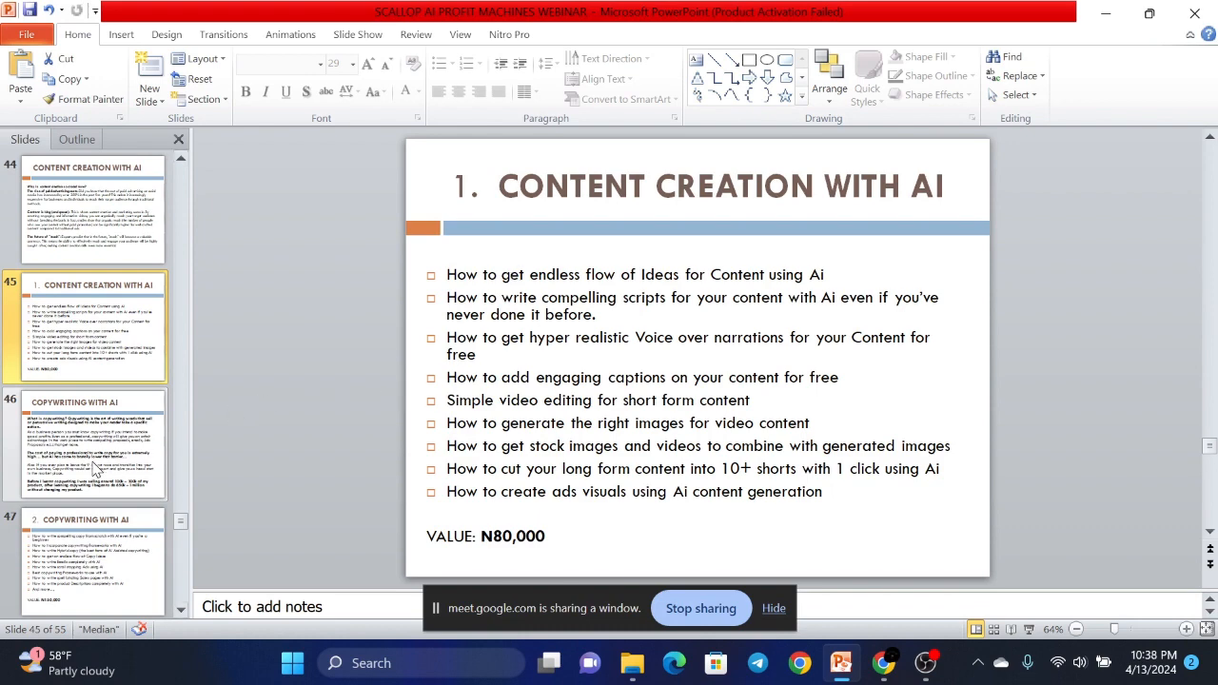
# - Show slide 46 explaining copywriting with AI and its earning impact
pyautogui.click(91, 442)
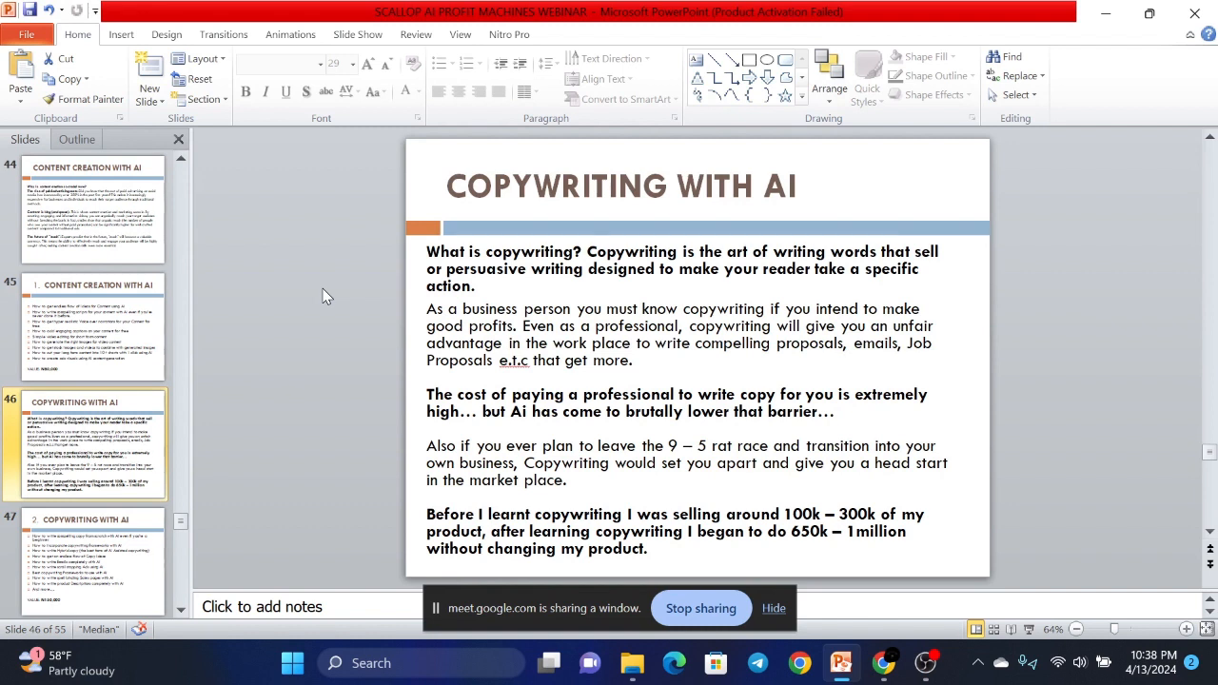
pyautogui.moveTo(631, 349)
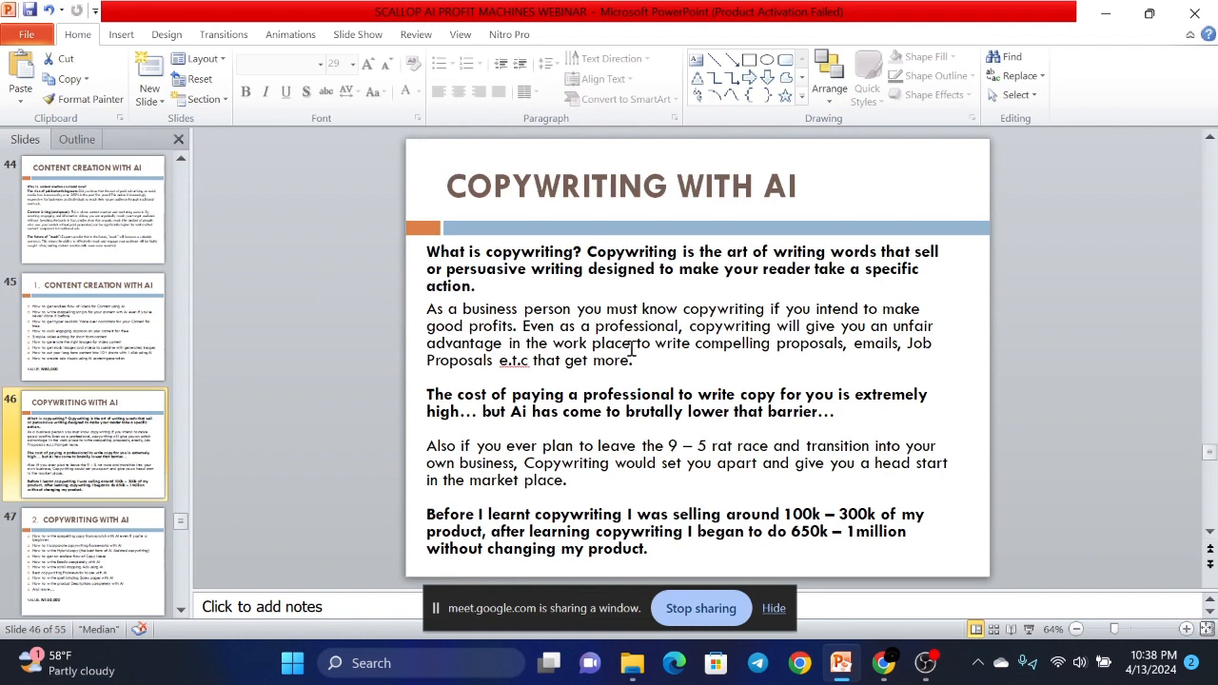
pyautogui.click(631, 362)
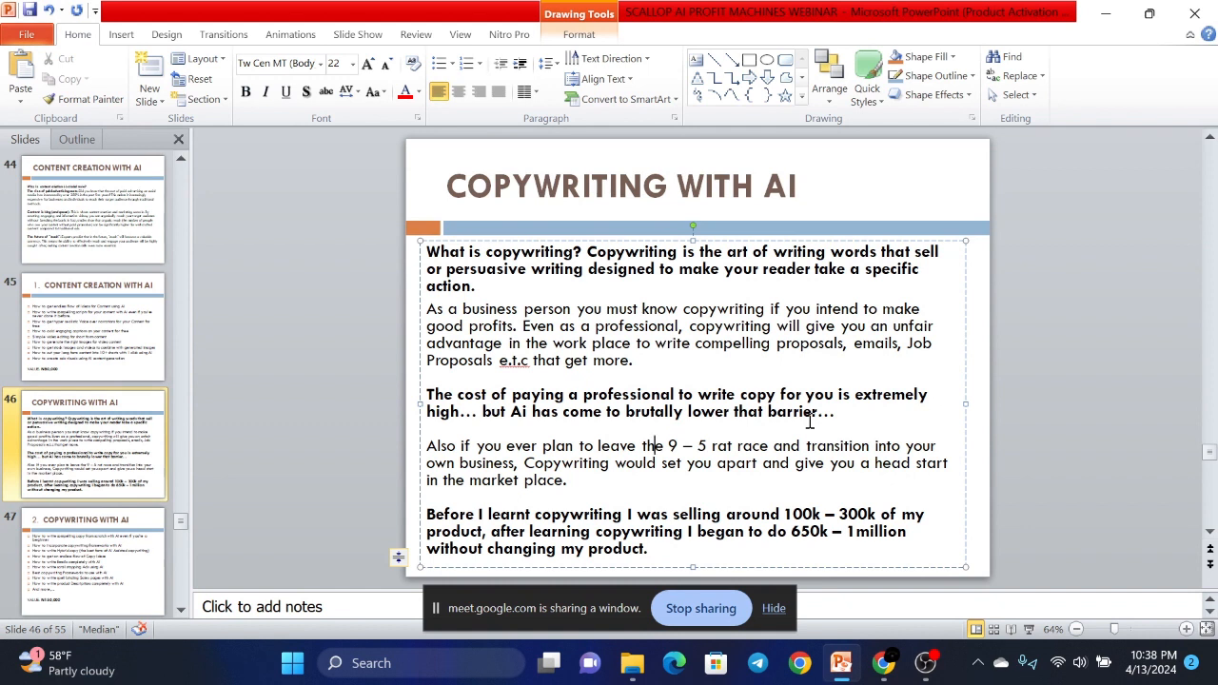
pyautogui.moveTo(816, 486)
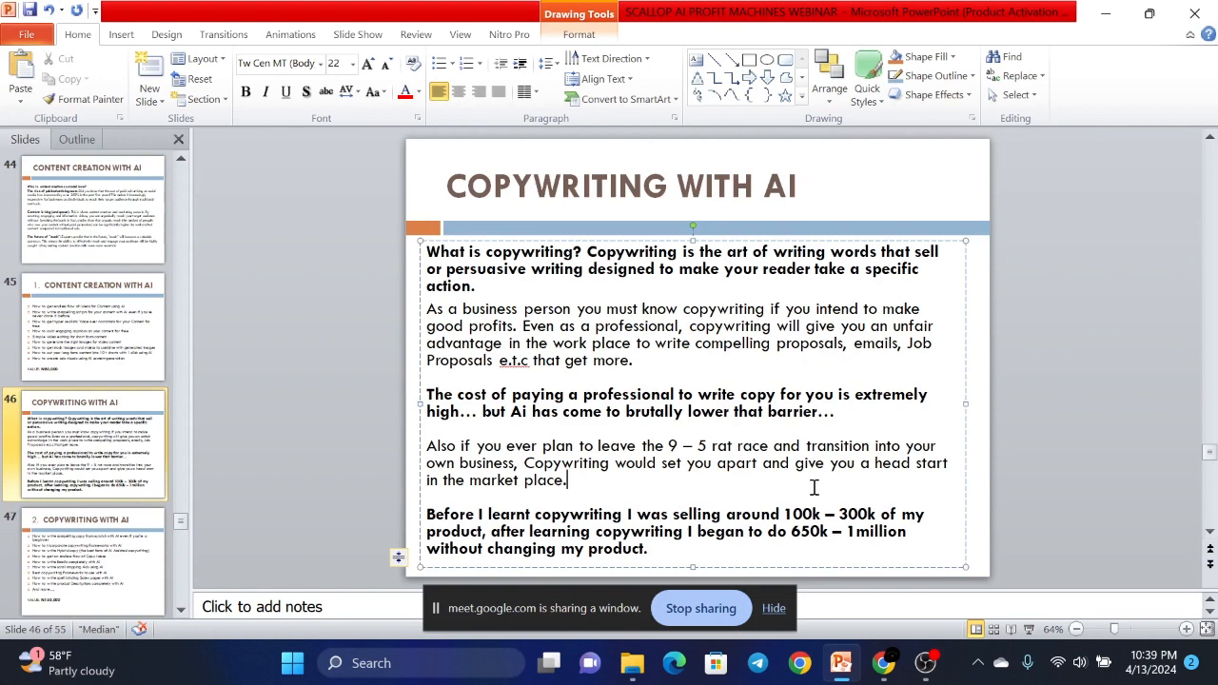
# - Show slide 47 listing the Copywriting with AI lessons valued at N150,000
pyautogui.click(85, 561)
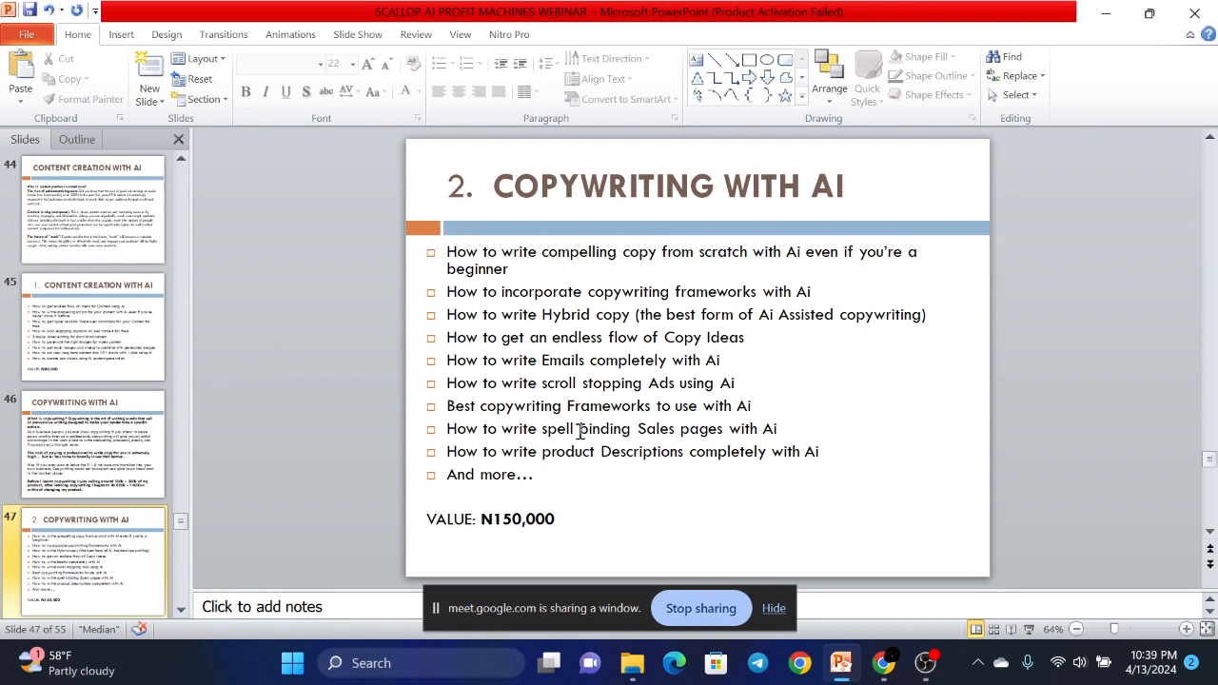
pyautogui.moveTo(799, 664)
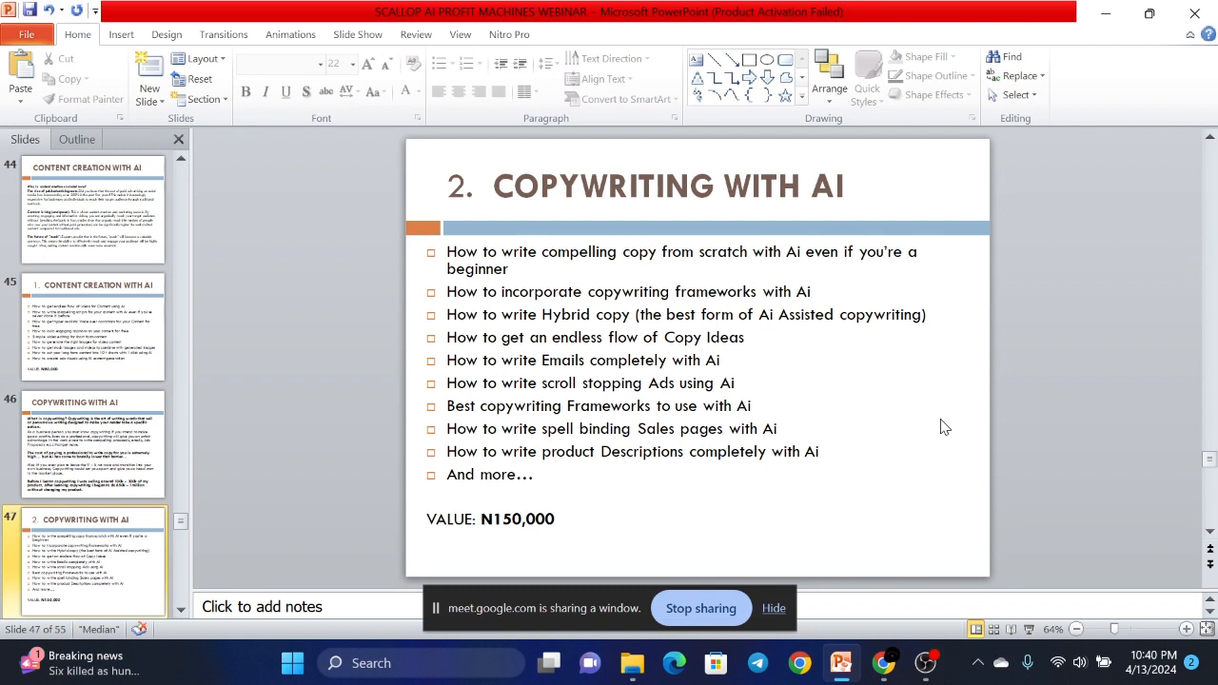
pyautogui.moveTo(573, 572)
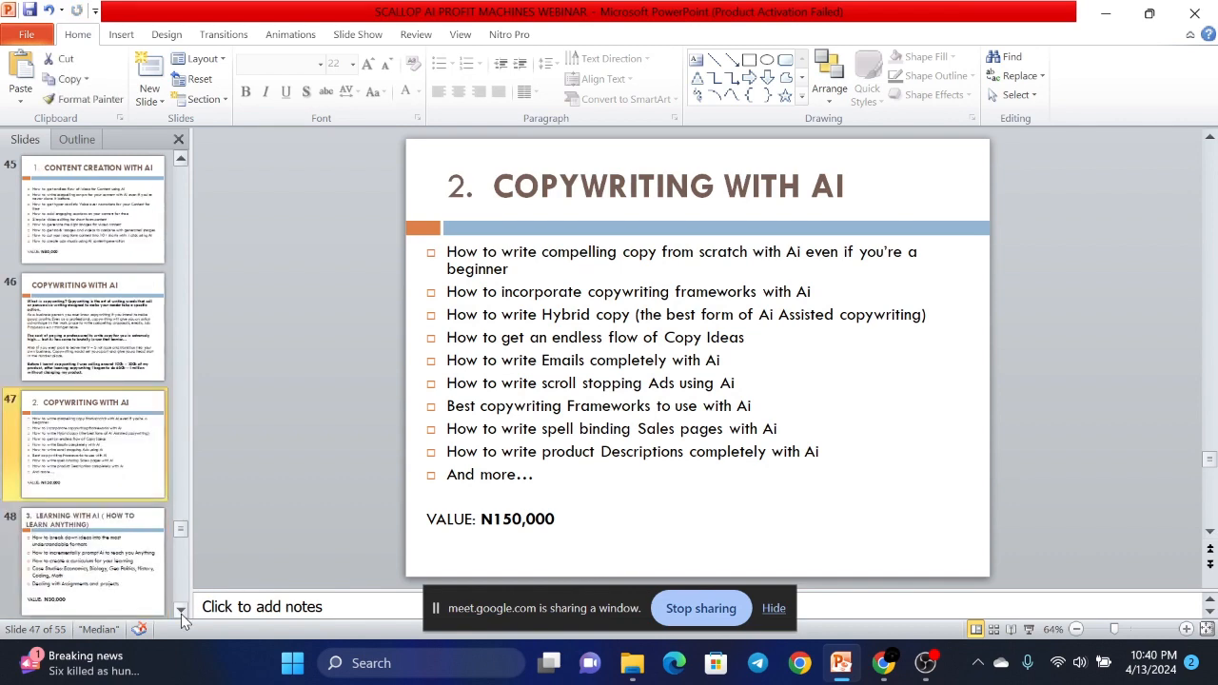
pyautogui.scroll(-3)
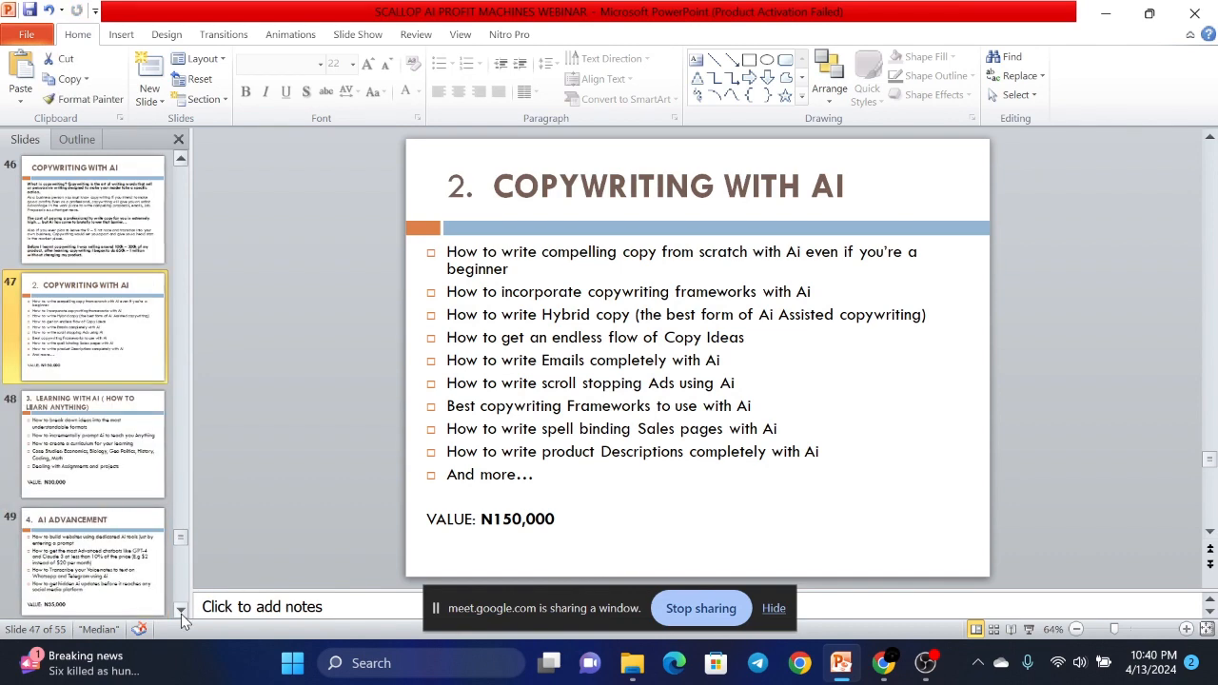
# - Display slide 48, the Learning with AI lessons valued at N30,000
pyautogui.click(91, 442)
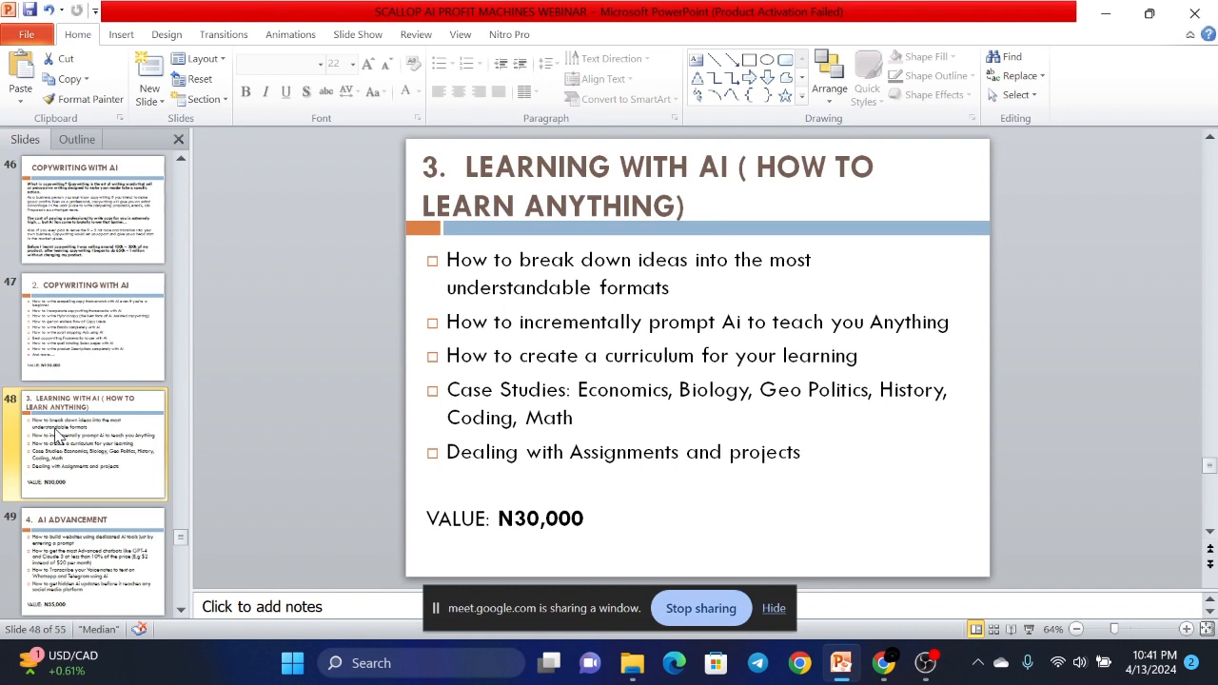
# - Move from slide 49 (AI Advancement) to slide 50, the N40,000 Professional Resources bonus
pyautogui.click(90, 562)
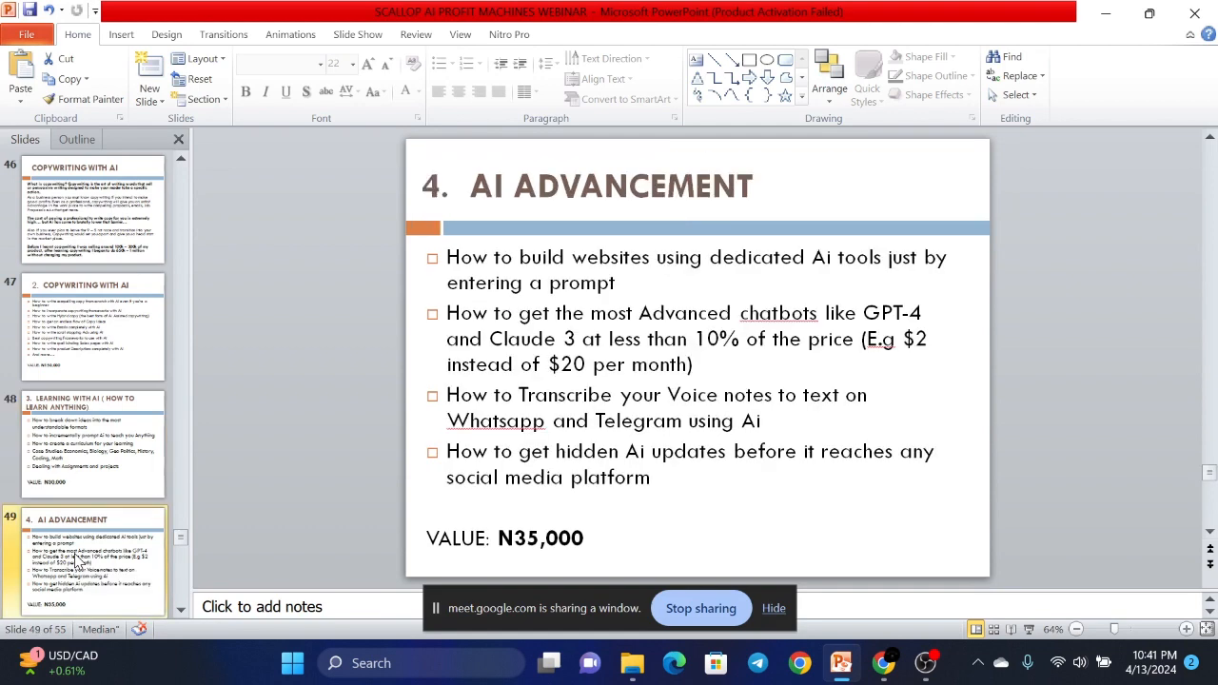
pyautogui.scroll(-3)
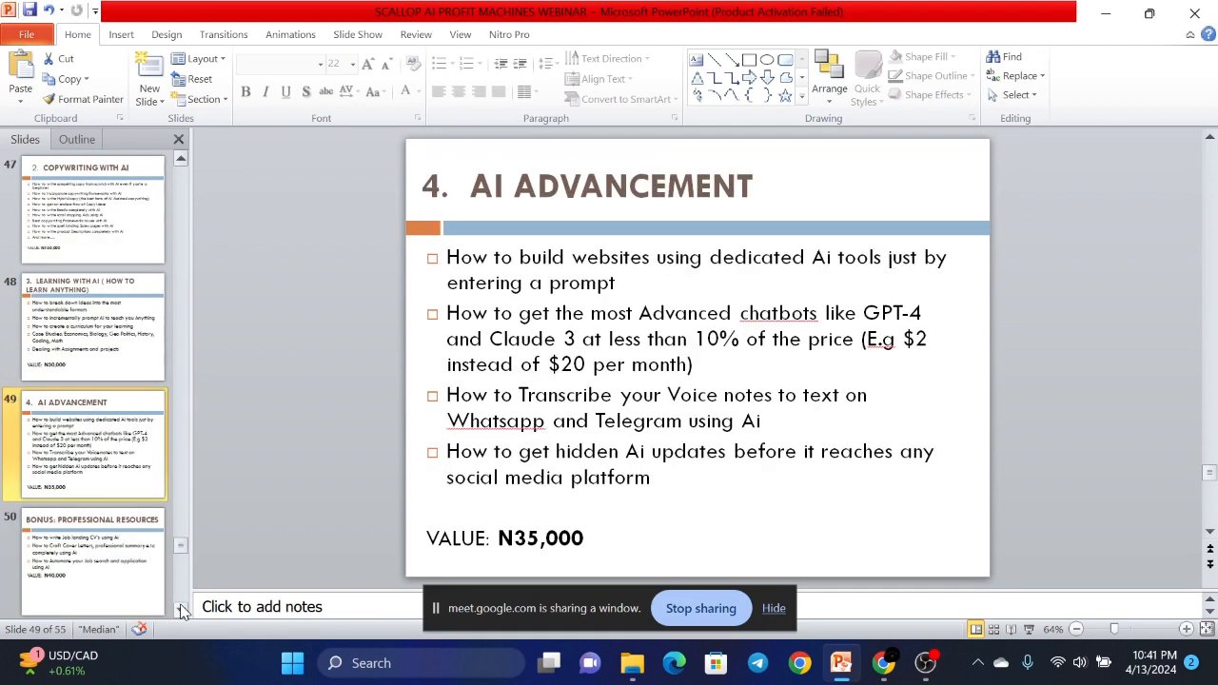
pyautogui.moveTo(245, 440)
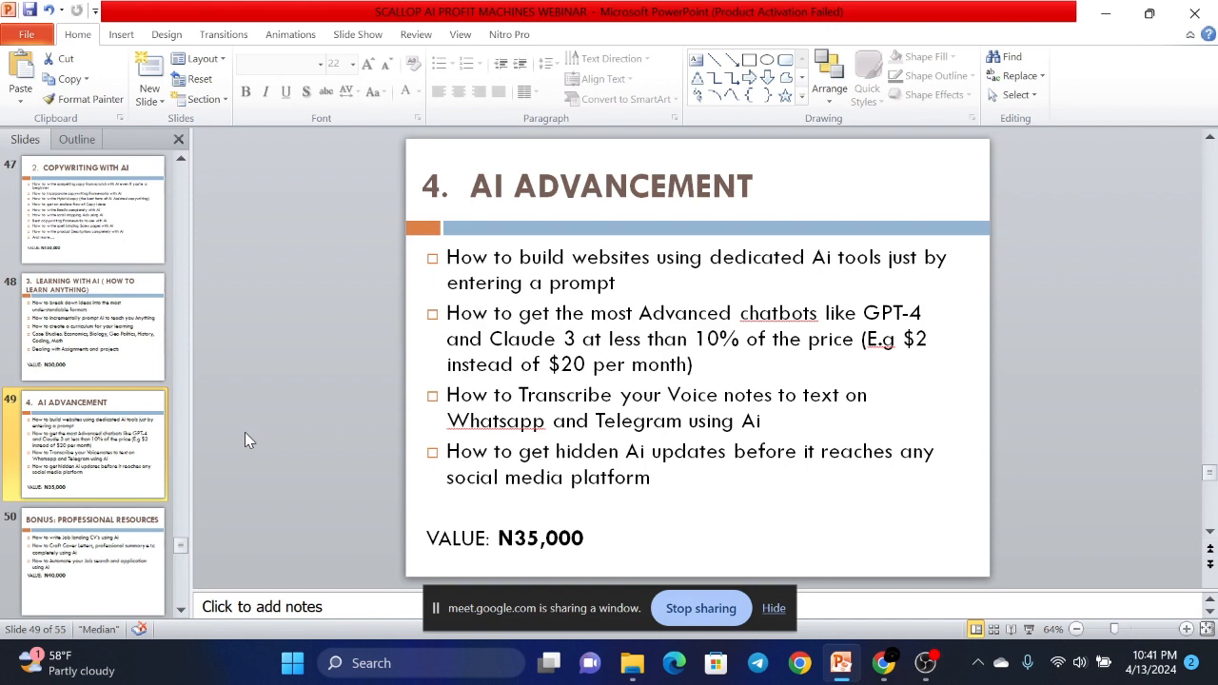
pyautogui.moveTo(209, 481)
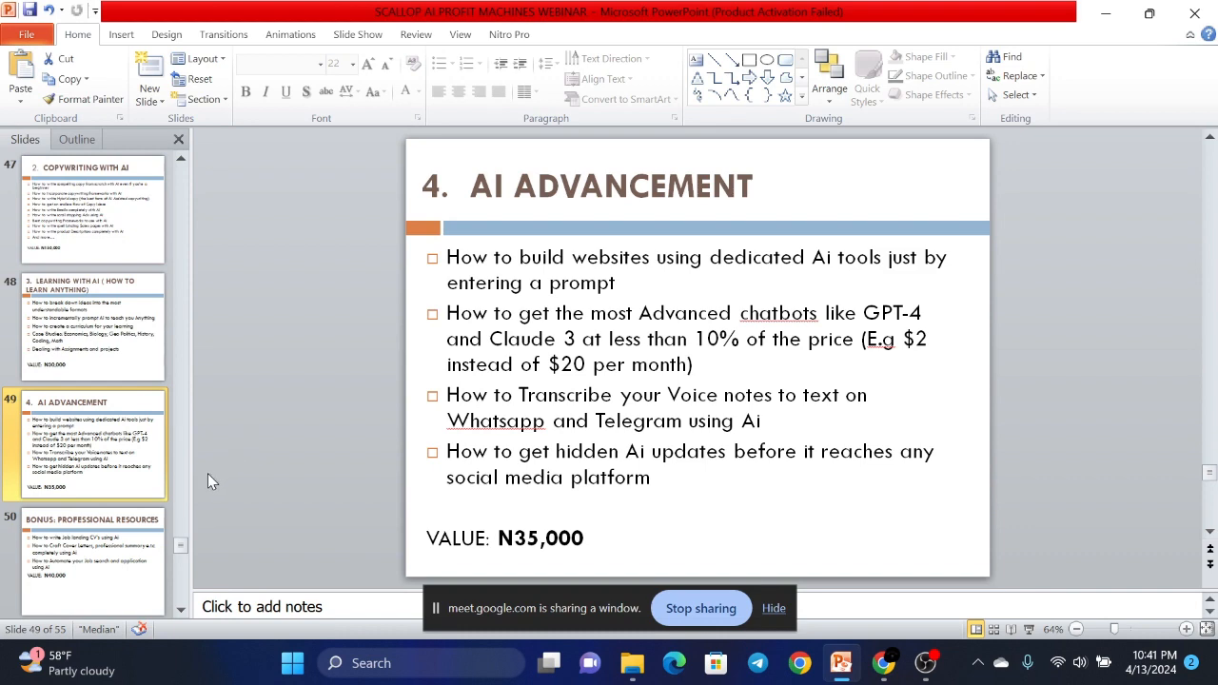
pyautogui.click(92, 559)
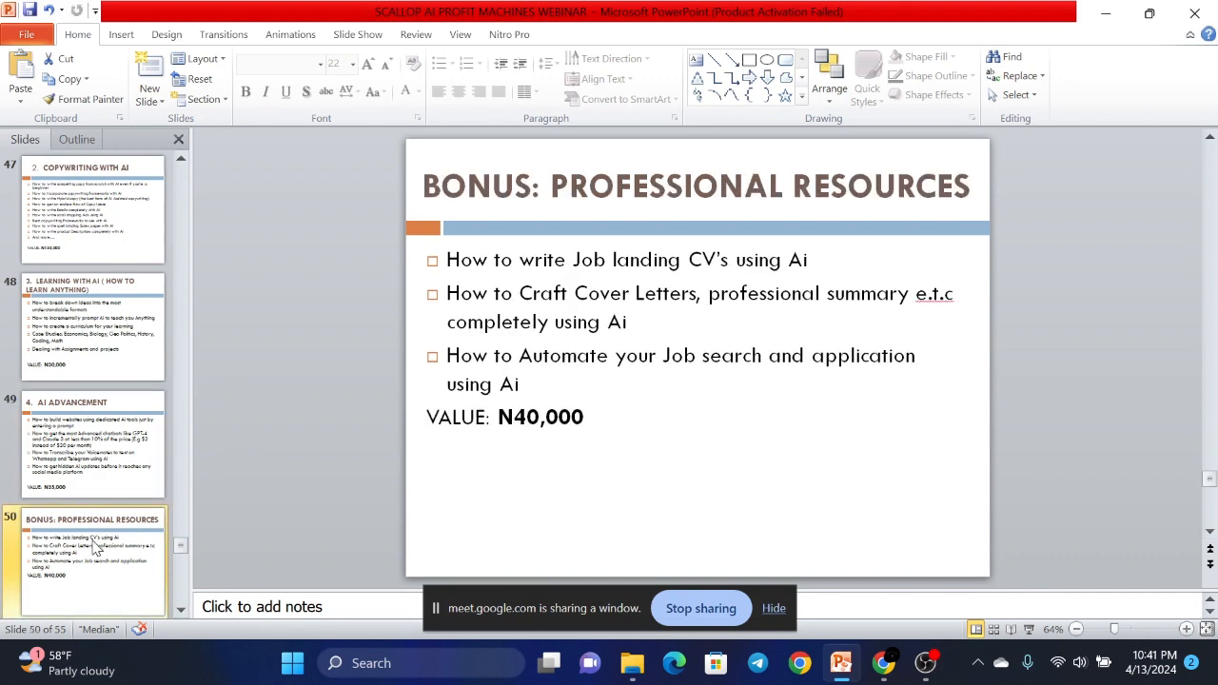
pyautogui.click(90, 443)
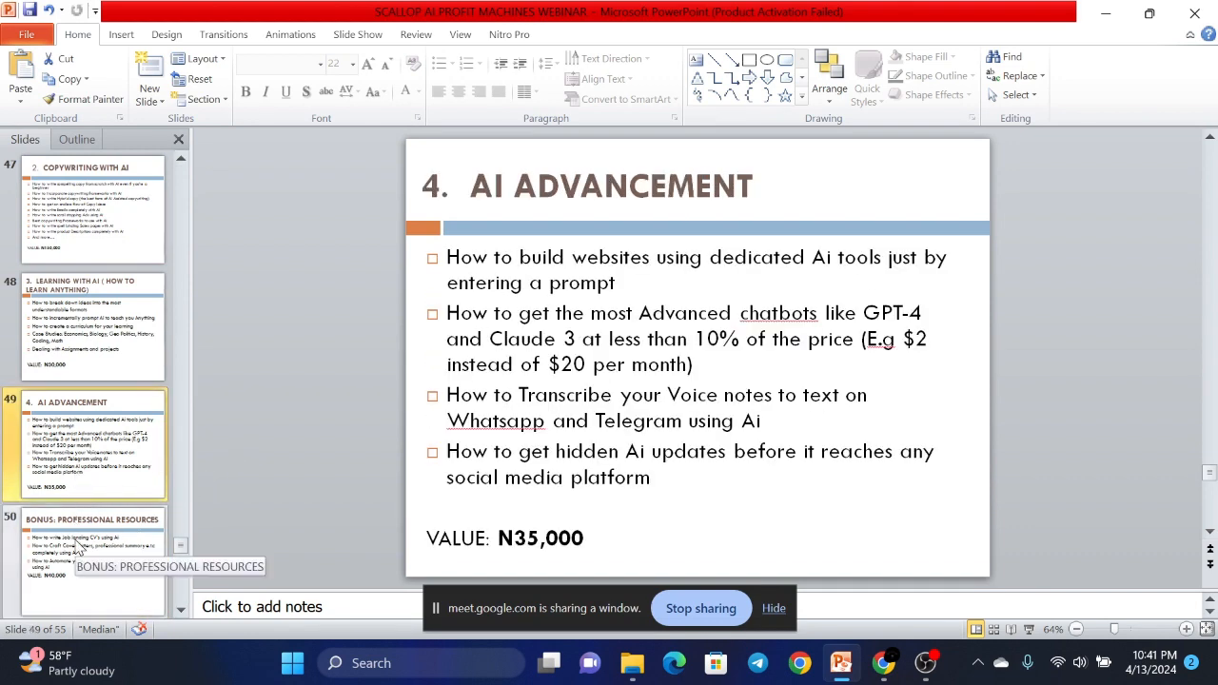
pyautogui.click(90, 562)
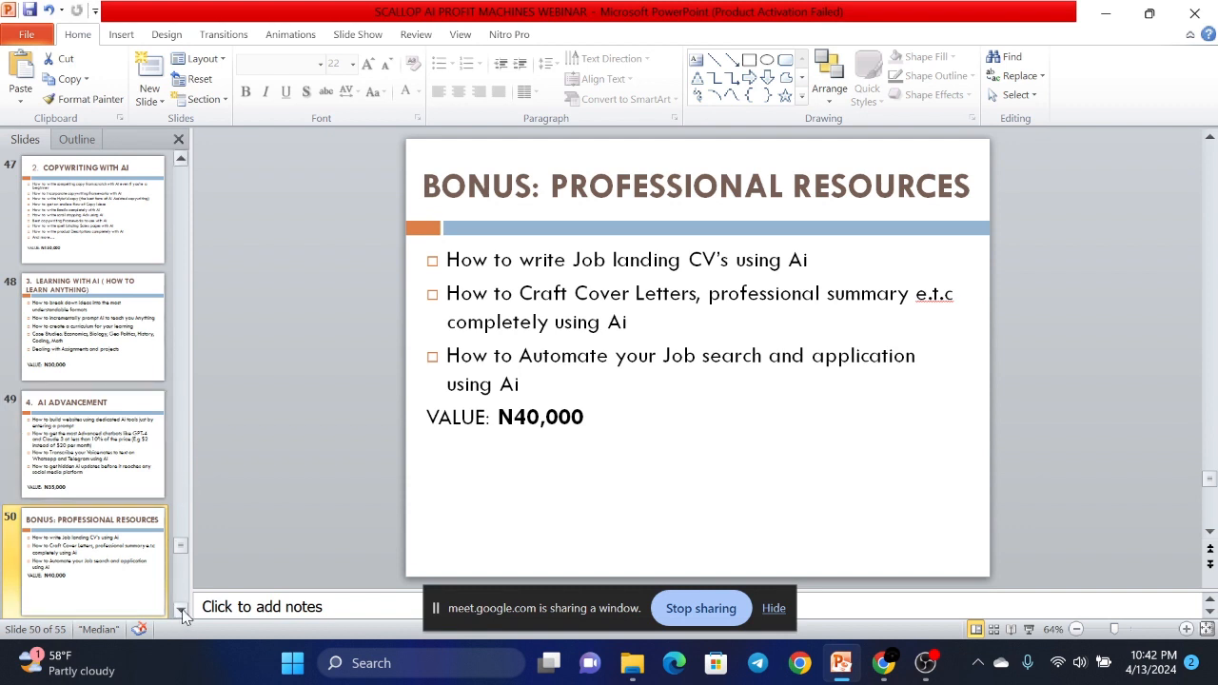
# - Show slide 51, the Total Value summary adding everything to N340,500
pyautogui.scroll(-3)
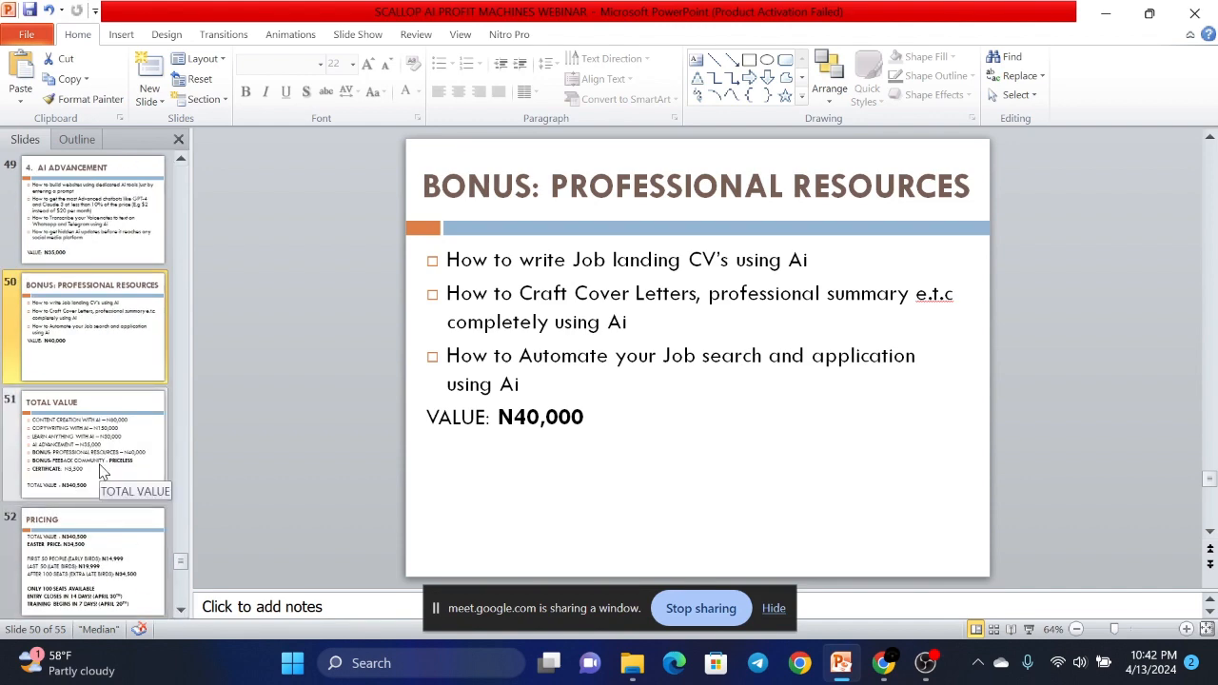
pyautogui.click(90, 443)
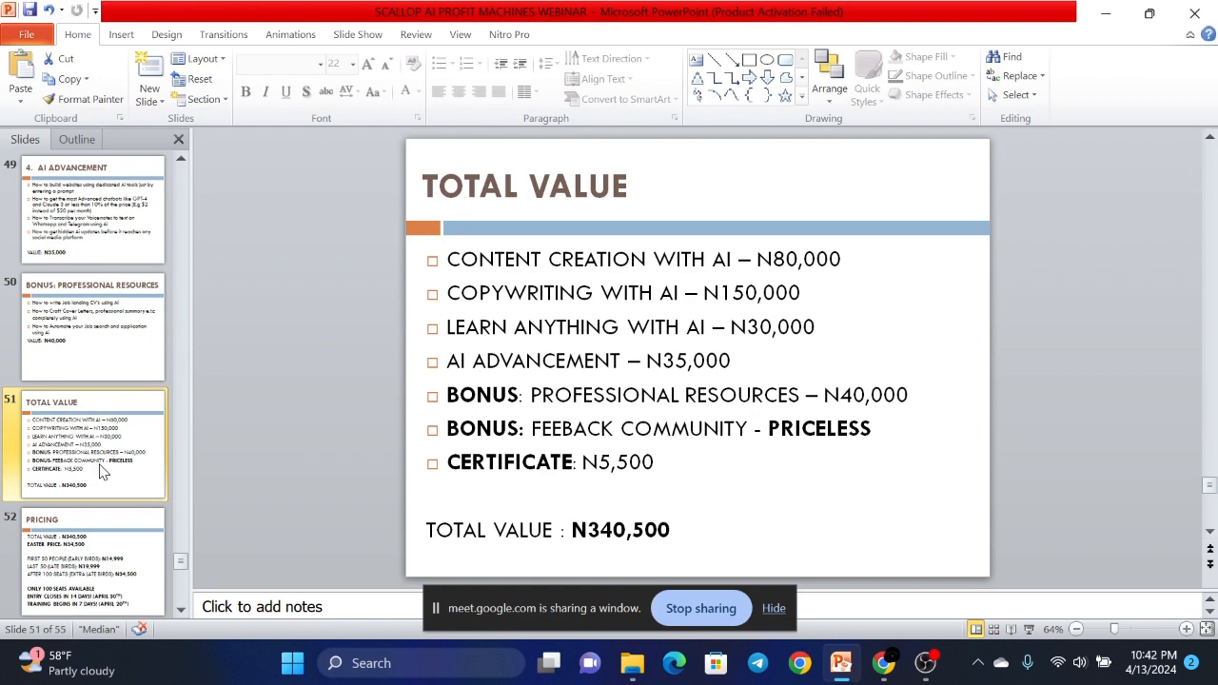
# - Display slide 52 with the N34,500 Easter price, early-bird tiers and 100-seat limit
pyautogui.click(91, 562)
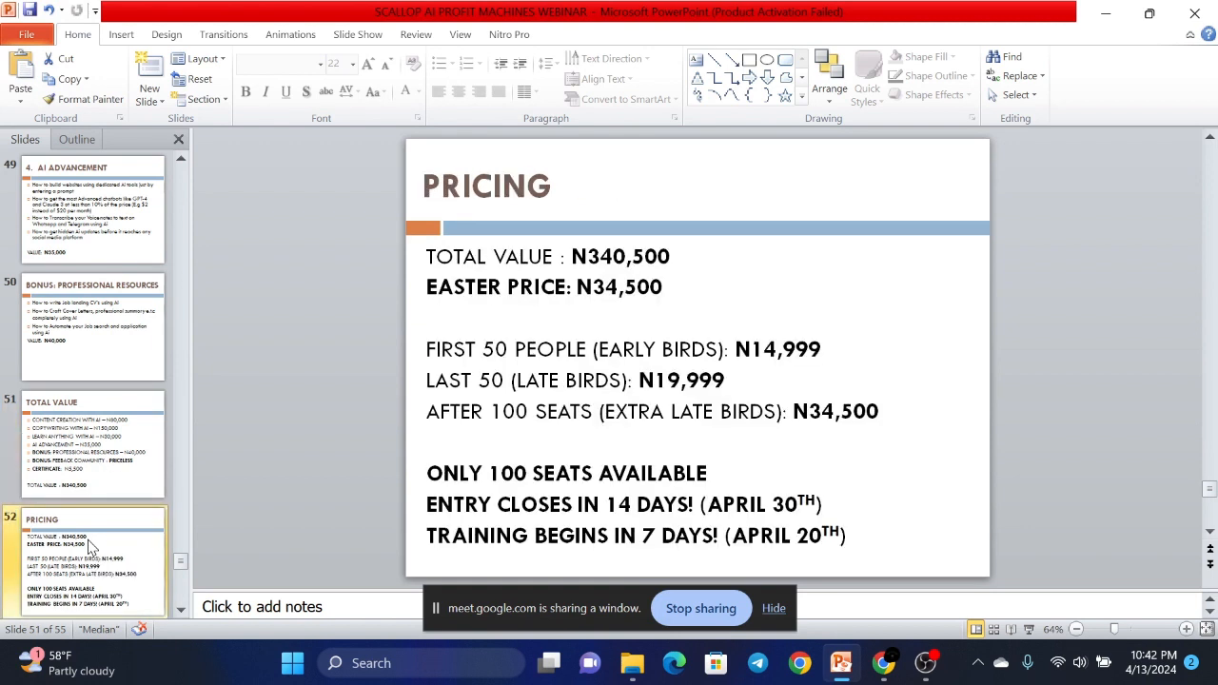
pyautogui.click(90, 547)
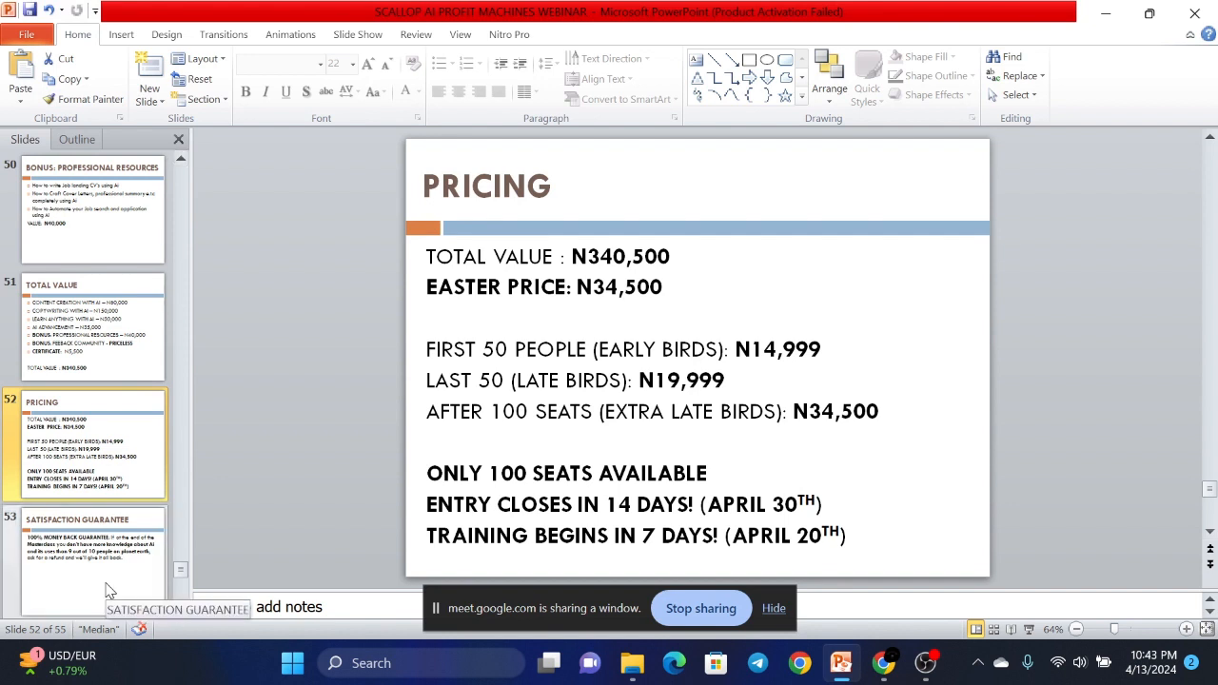
# - Show the slide 53 money-back guarantee, then slide 54, How to Get It
pyautogui.click(90, 562)
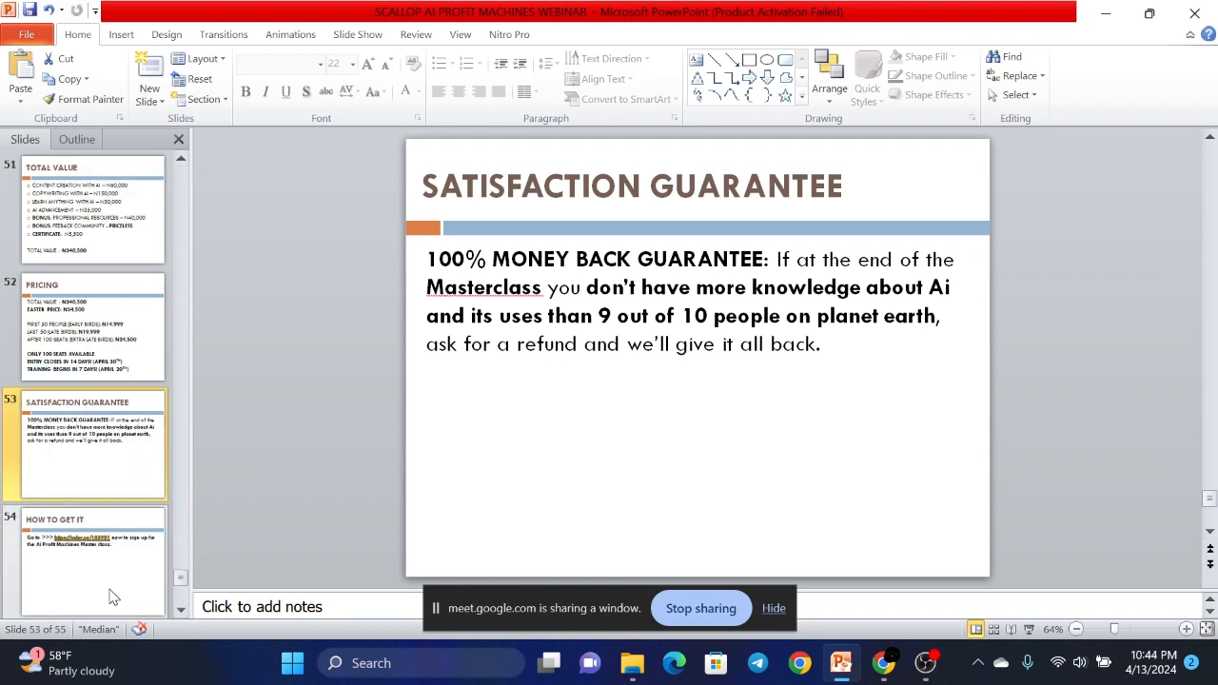
pyautogui.click(93, 561)
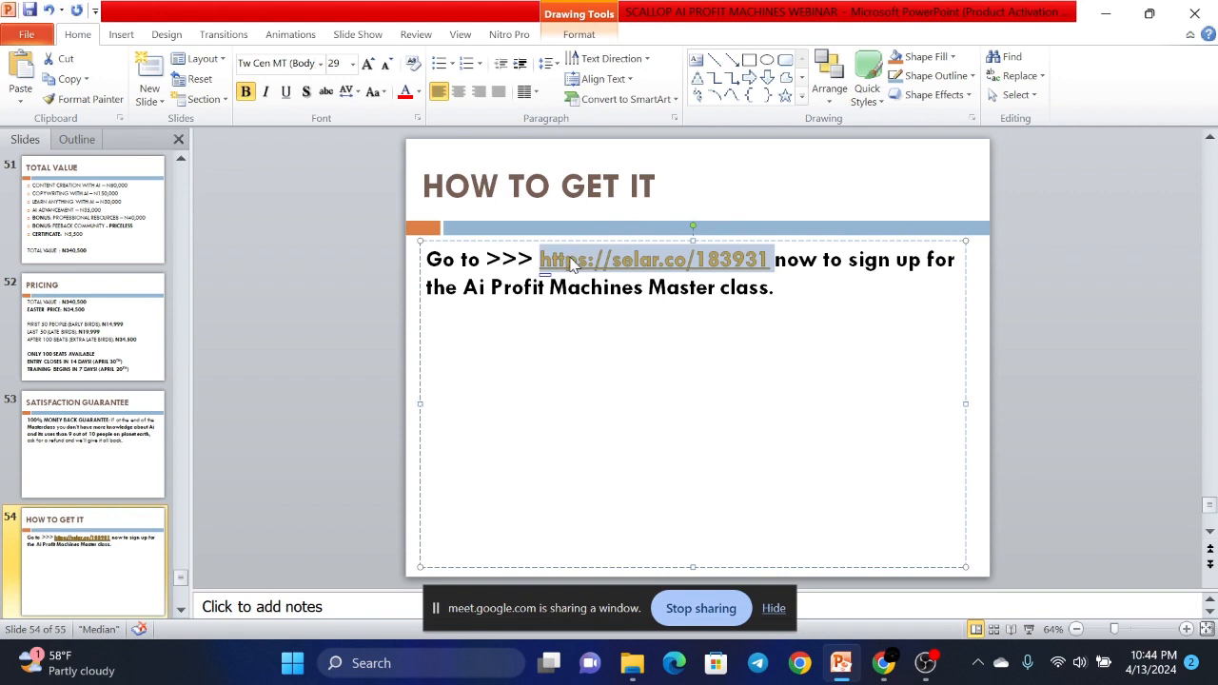
pyautogui.moveTo(558, 374)
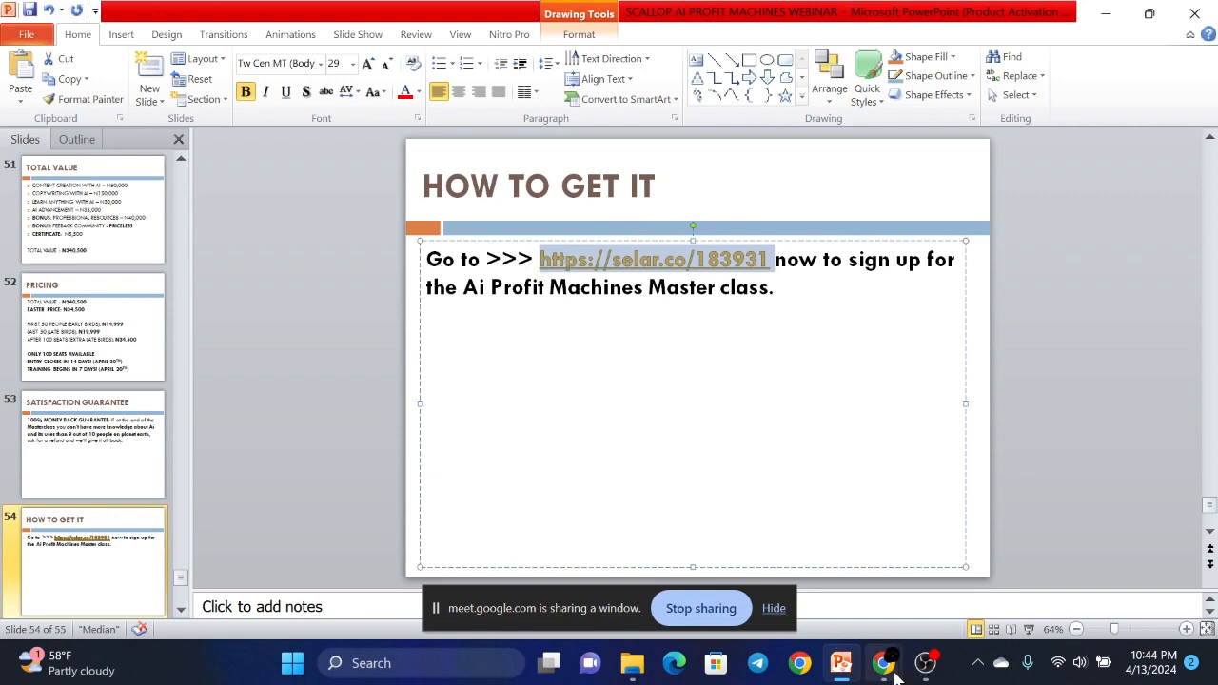
pyautogui.click(882, 664)
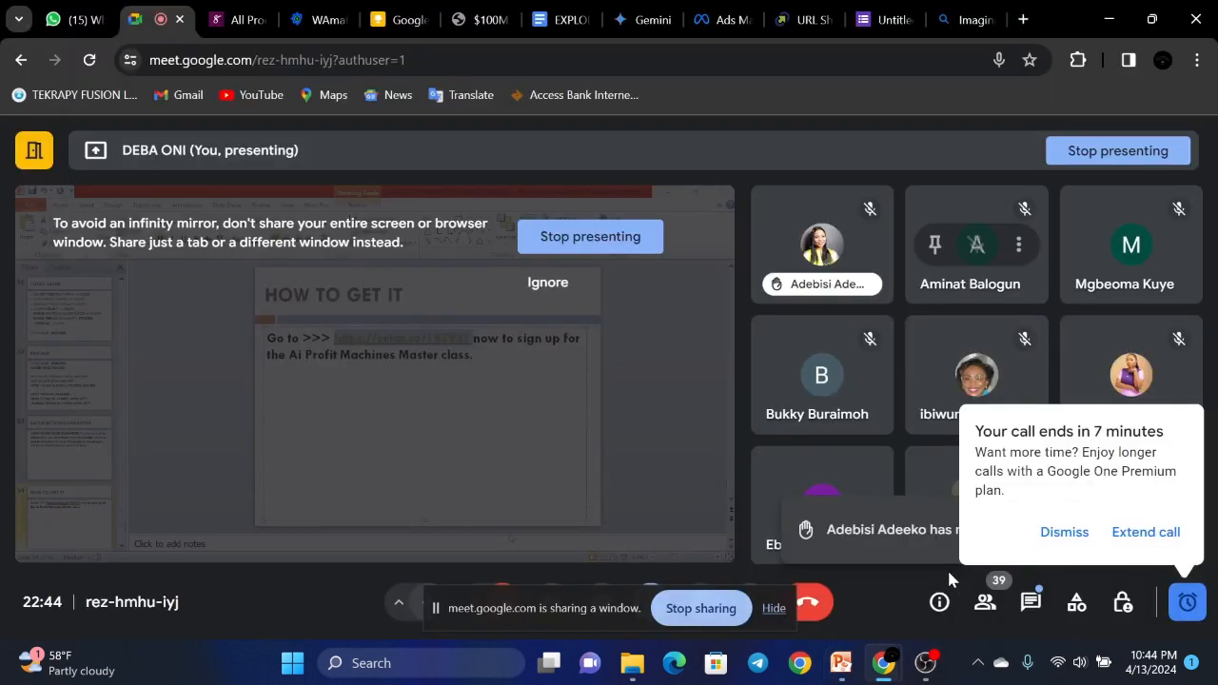
pyautogui.click(1030, 602)
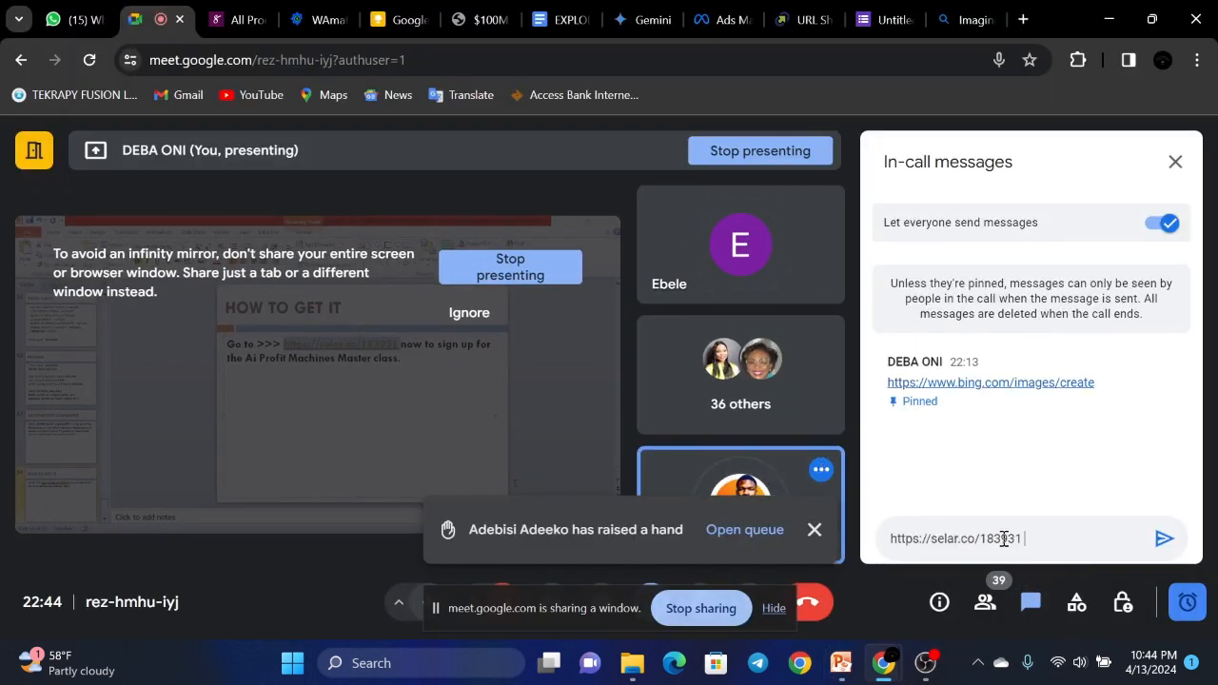
pyautogui.click(1164, 539)
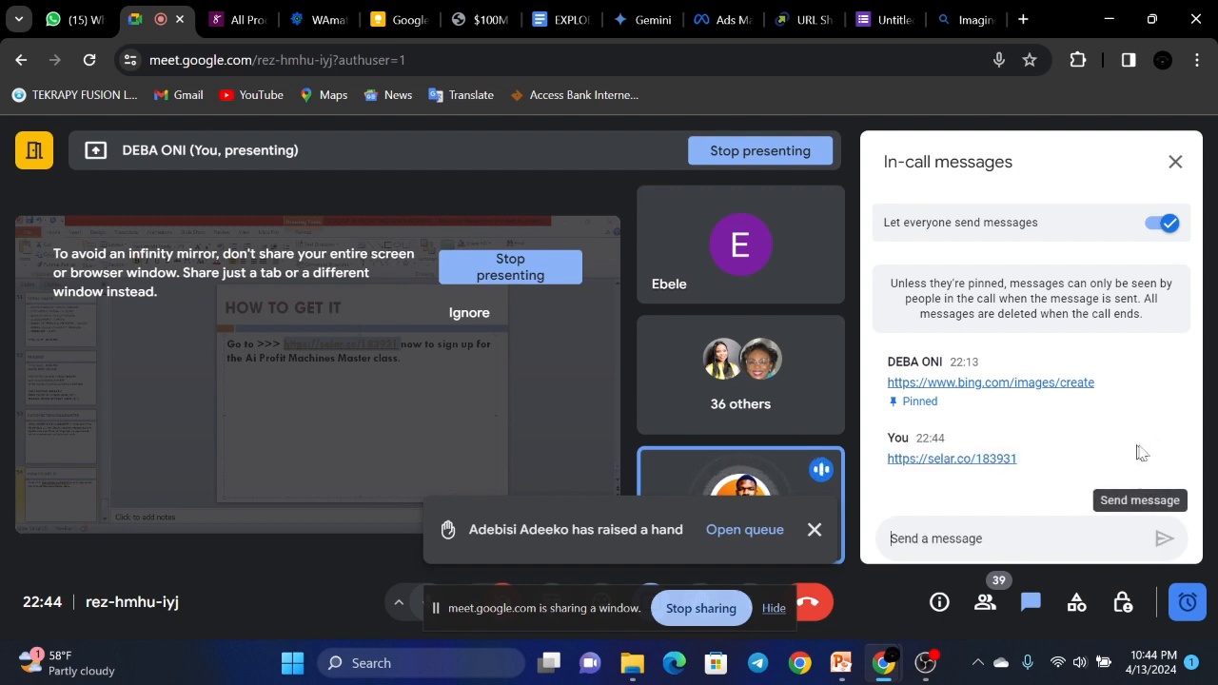
pyautogui.click(1177, 449)
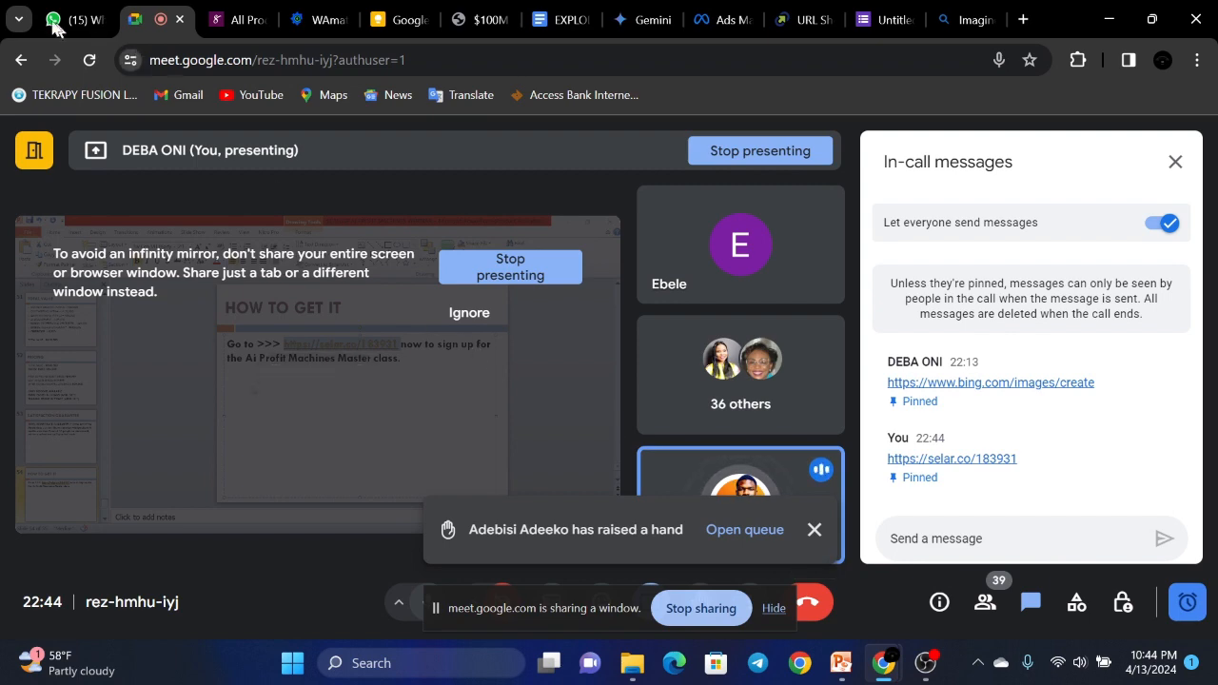
# - Open the AI Profit Machine group chat in WhatsApp Web
pyautogui.click(72, 19)
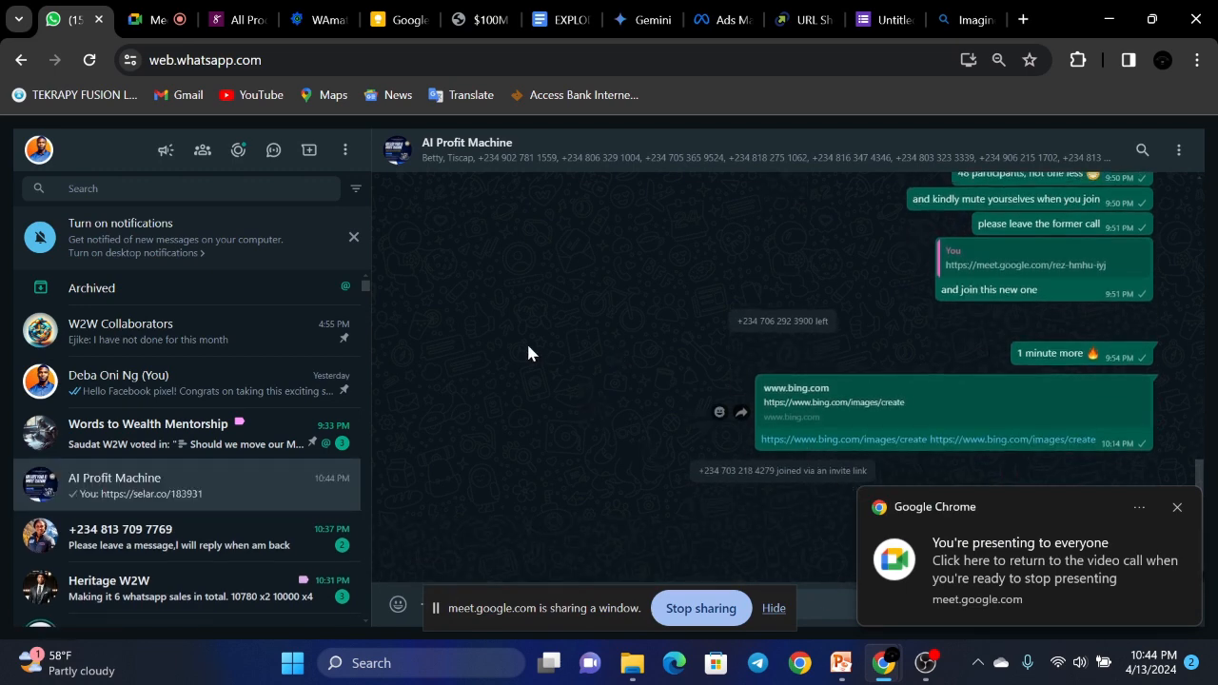
# - Return to the Meet call showing the 'How to get it' slide and pinned selar.co link
pyautogui.click(1047, 560)
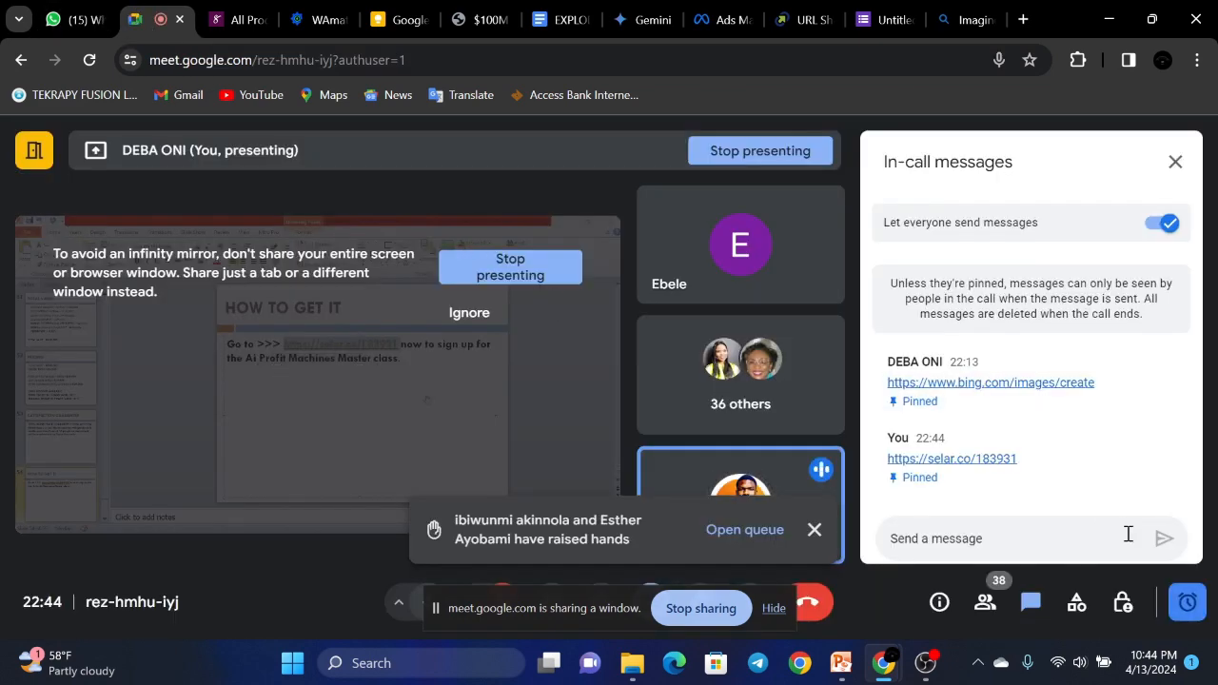
pyautogui.click(1186, 601)
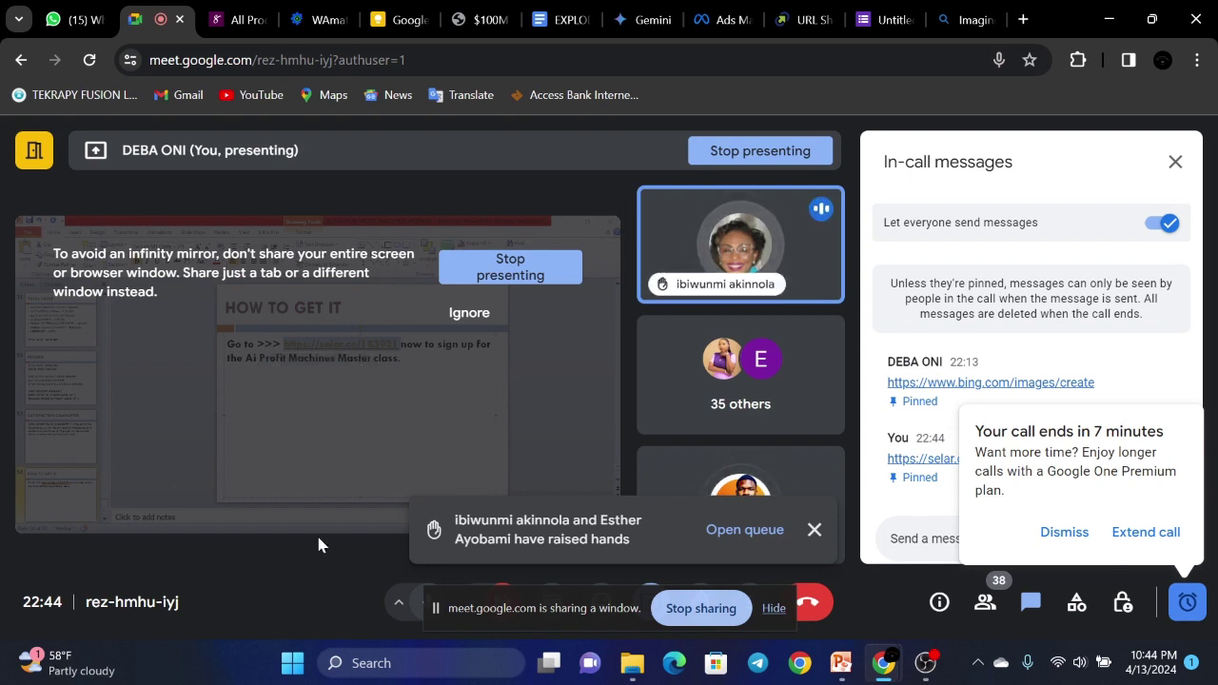
pyautogui.moveTo(290, 598)
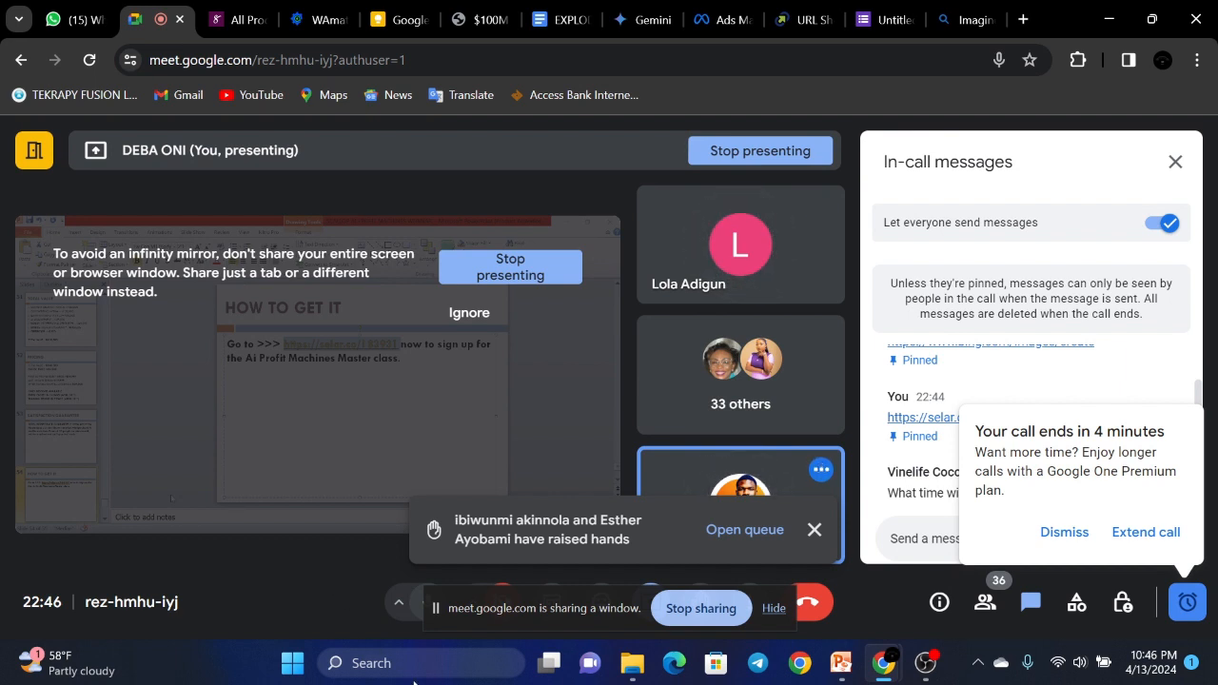
# - Dismiss the call-ending reminder and mute your microphone as thank-you messages arrive
pyautogui.click(1063, 532)
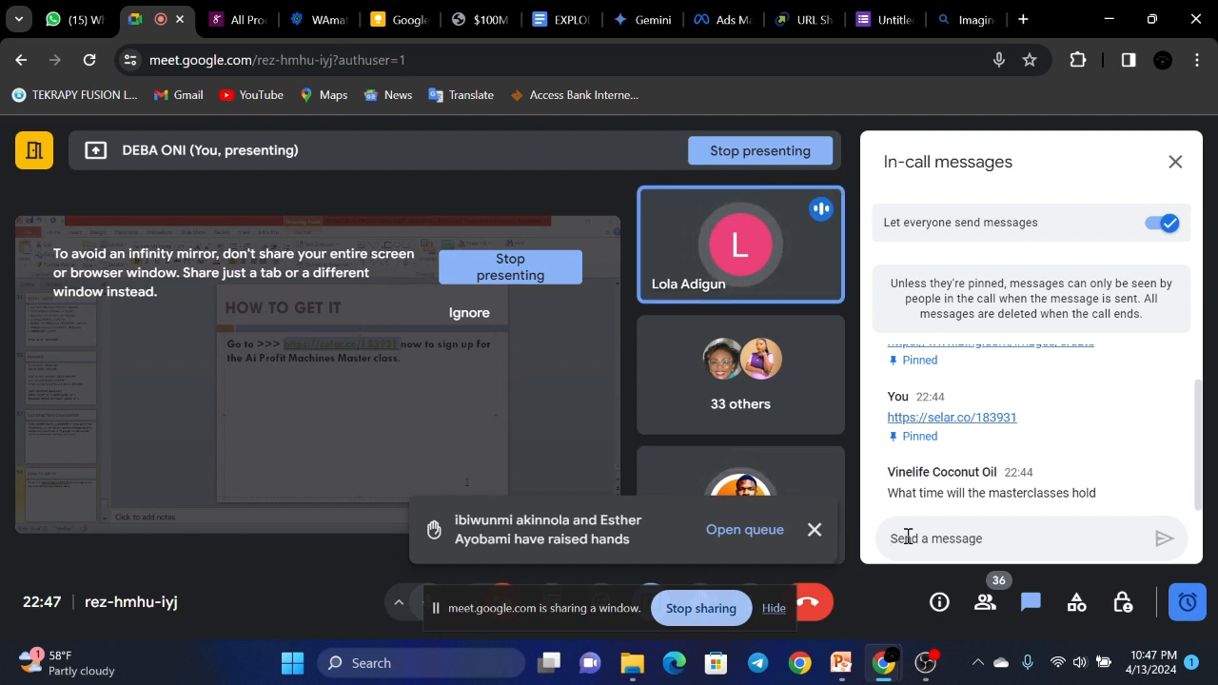
pyautogui.moveTo(820, 209)
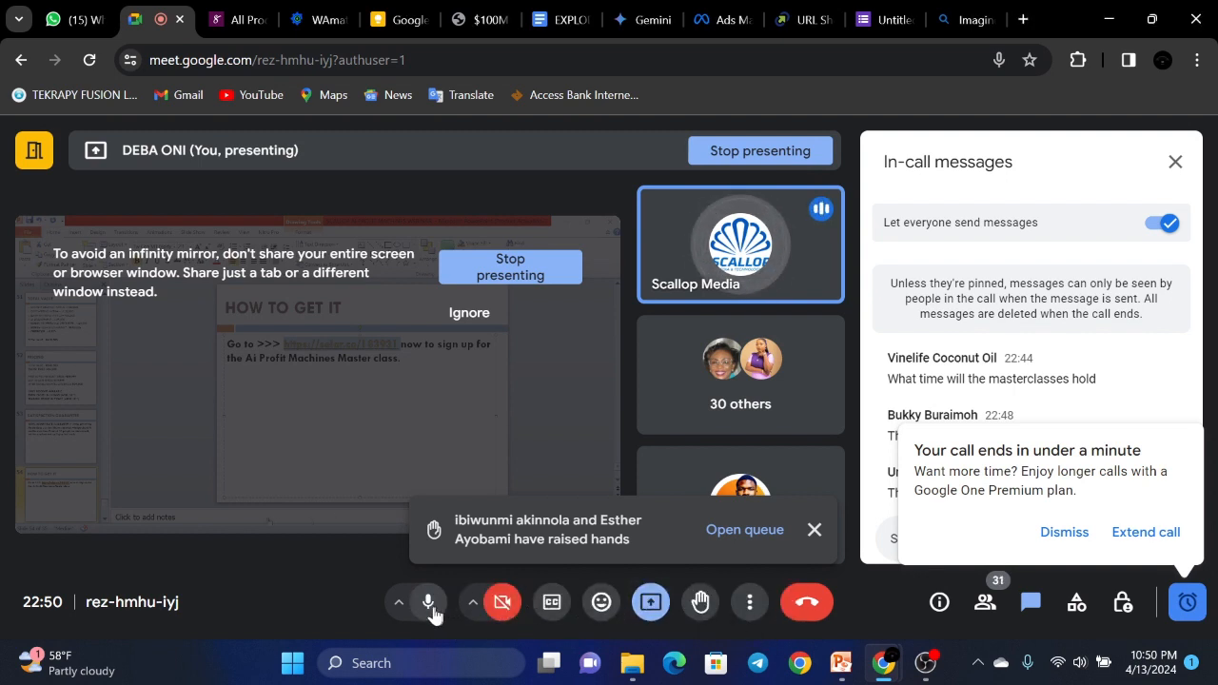
pyautogui.click(428, 601)
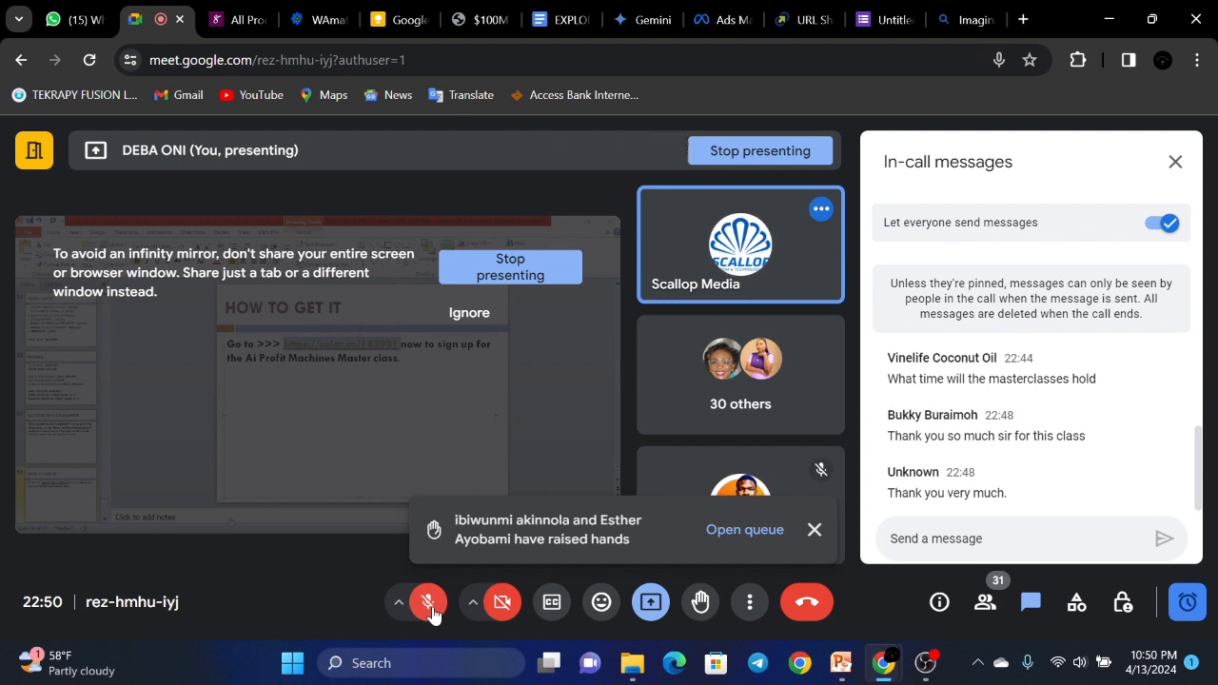